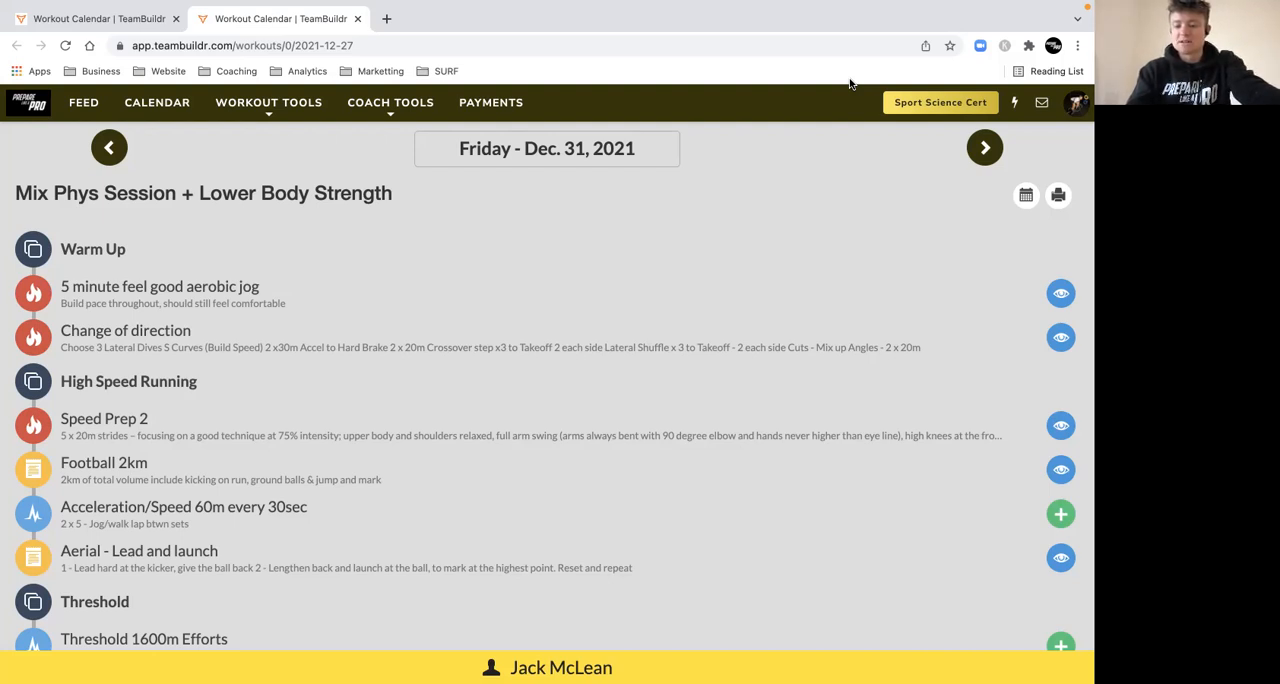
pyautogui.moveTo(504, 250)
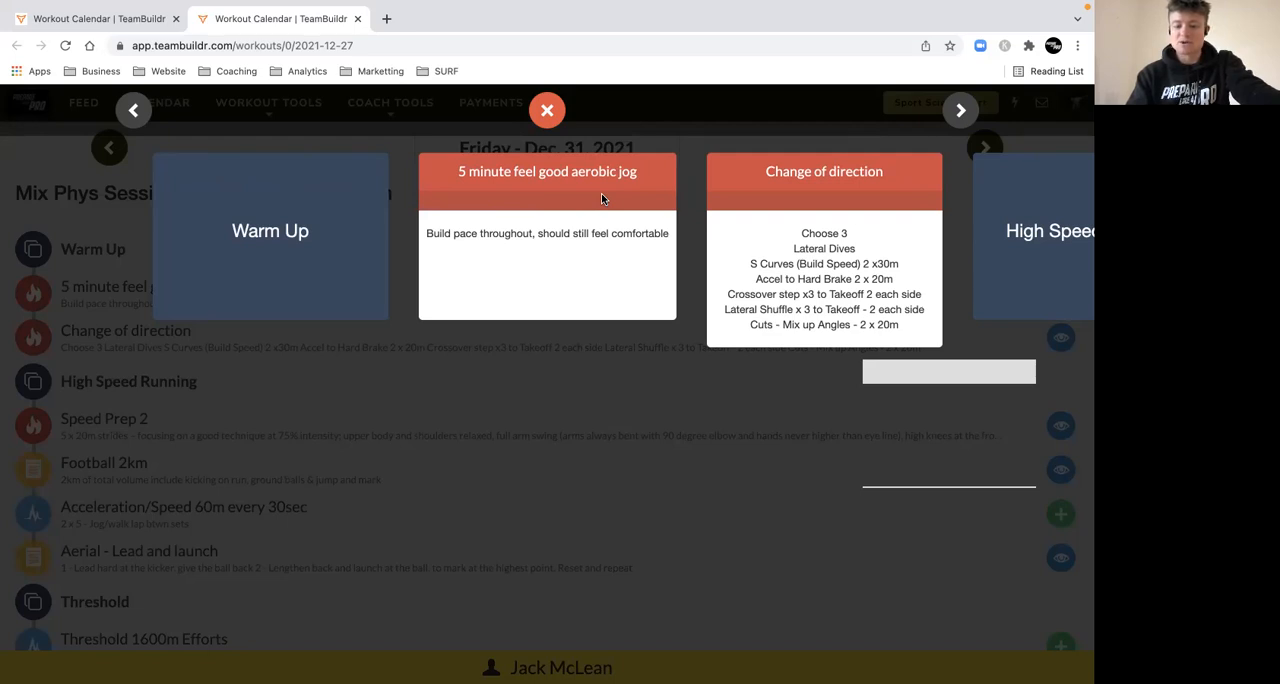
pyautogui.moveTo(912, 144)
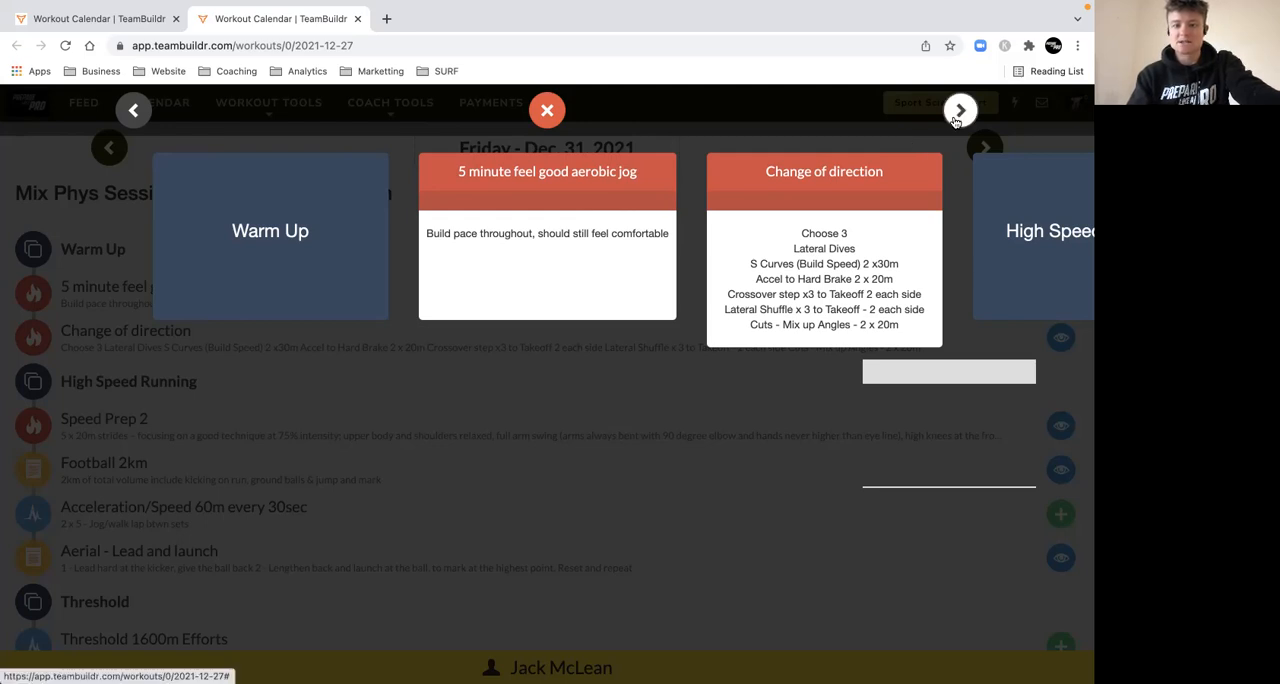
# Advance the Dec. 31 workout carousel past Change of direction to High Speed Running.
pyautogui.click(958, 110)
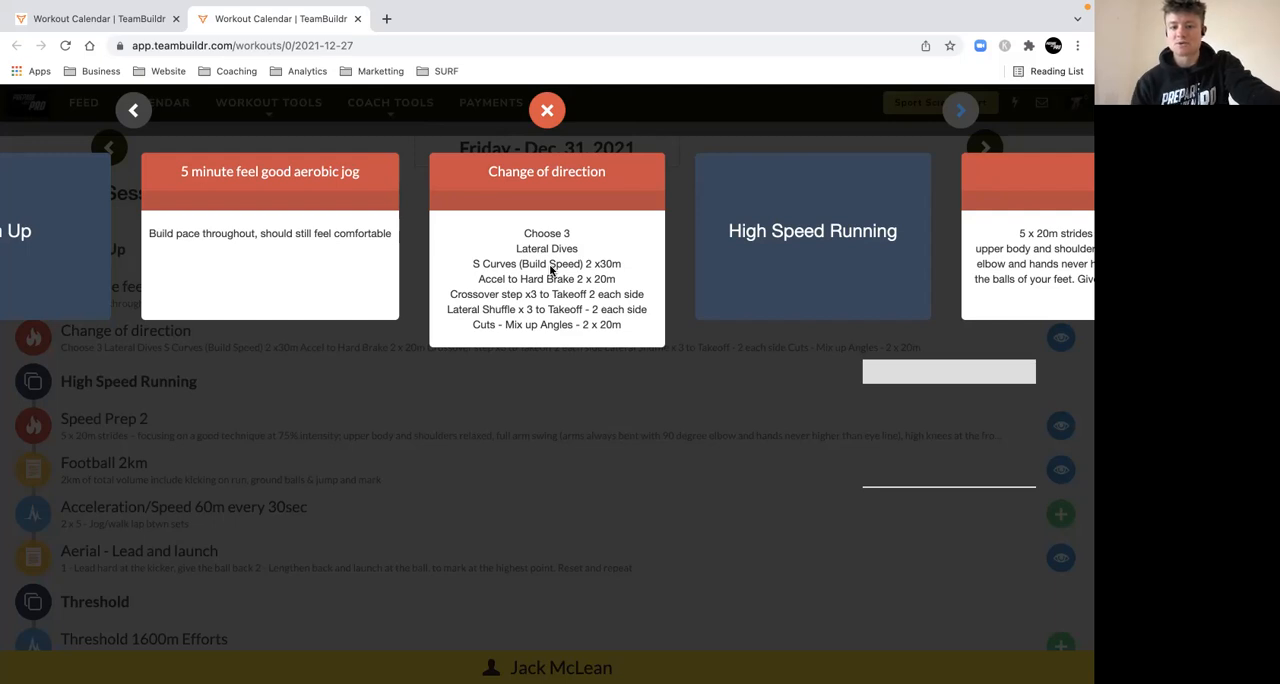
# Advance the carousel two cards to Speed Prep 2 and Football 2km.
pyautogui.click(960, 110)
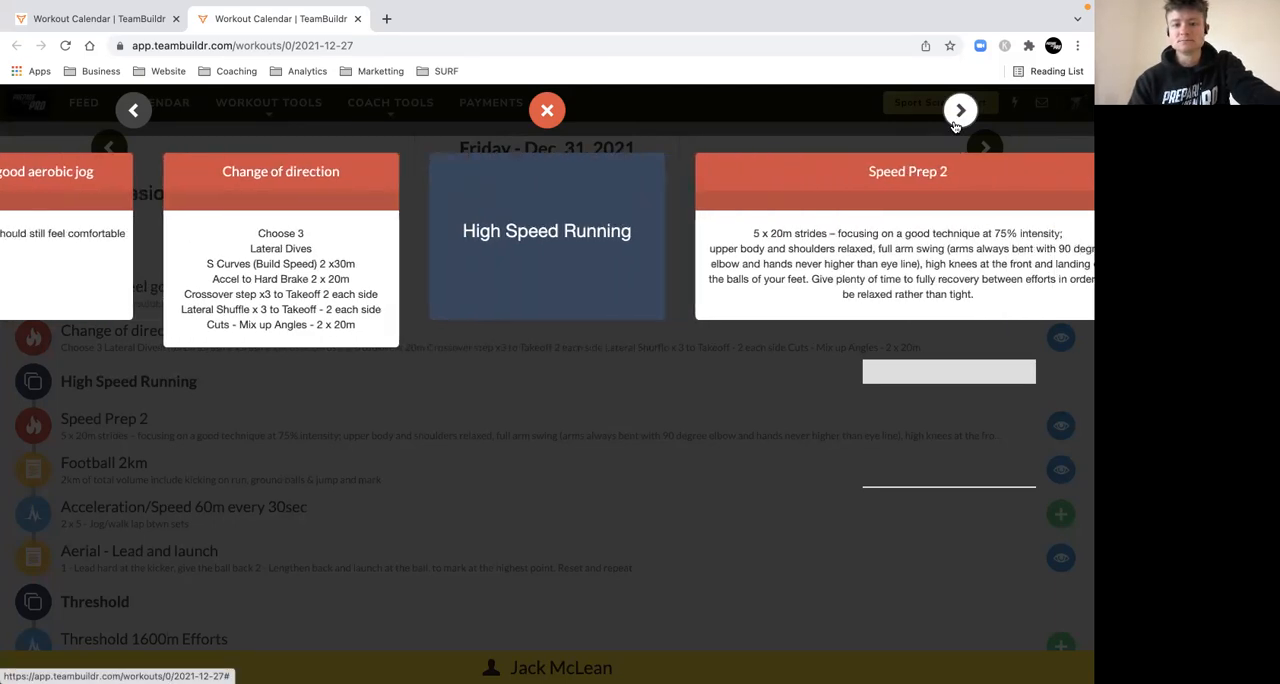
pyautogui.click(960, 110)
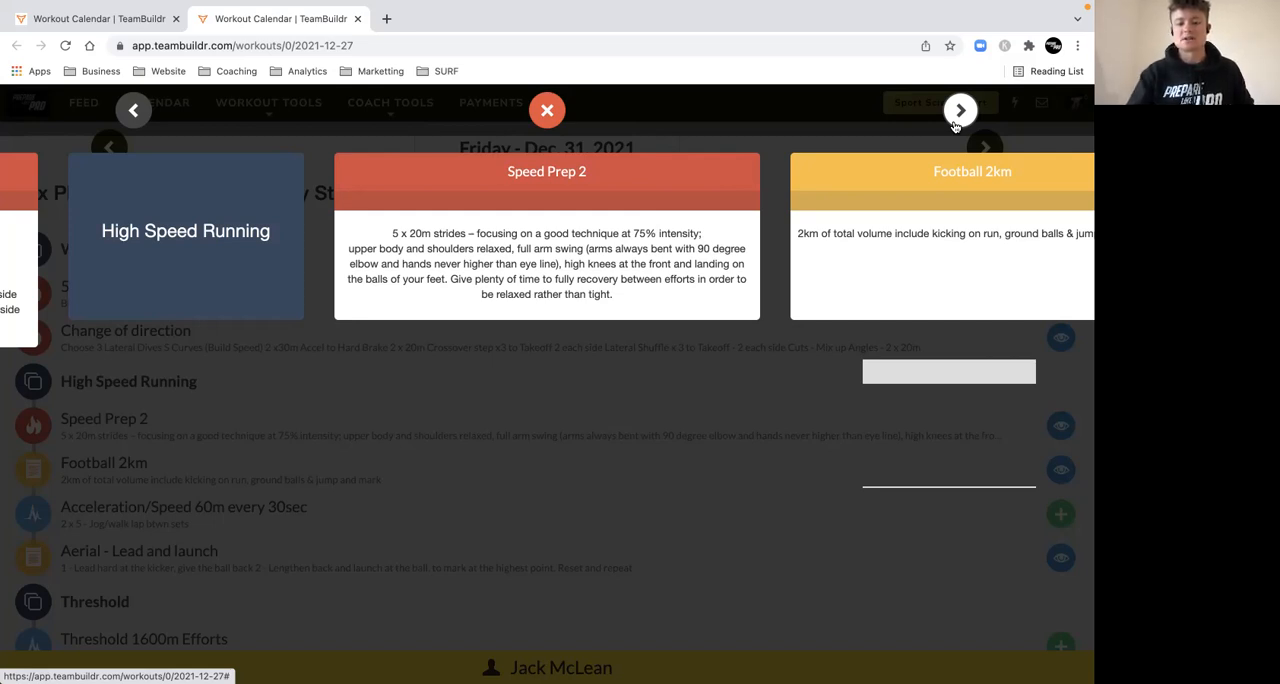
pyautogui.moveTo(616, 118)
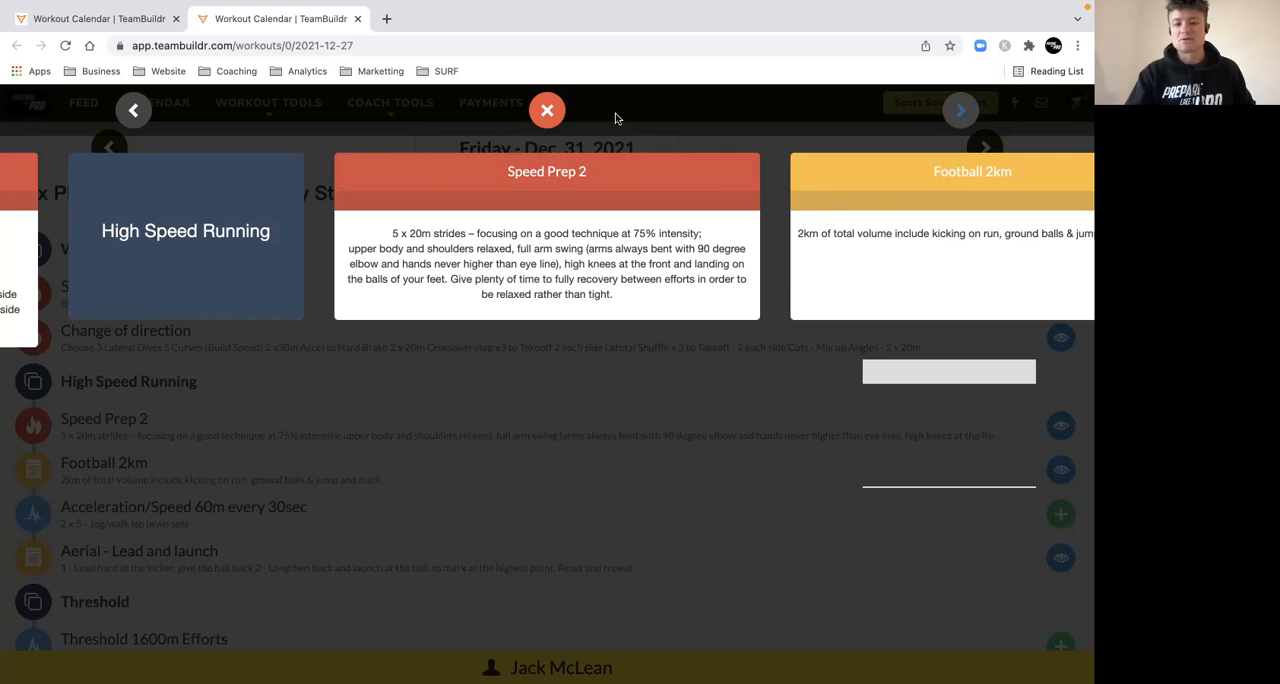
# Advance two cards to bring the Acceleration/Speed 60m every 30sec card forward.
pyautogui.click(960, 110)
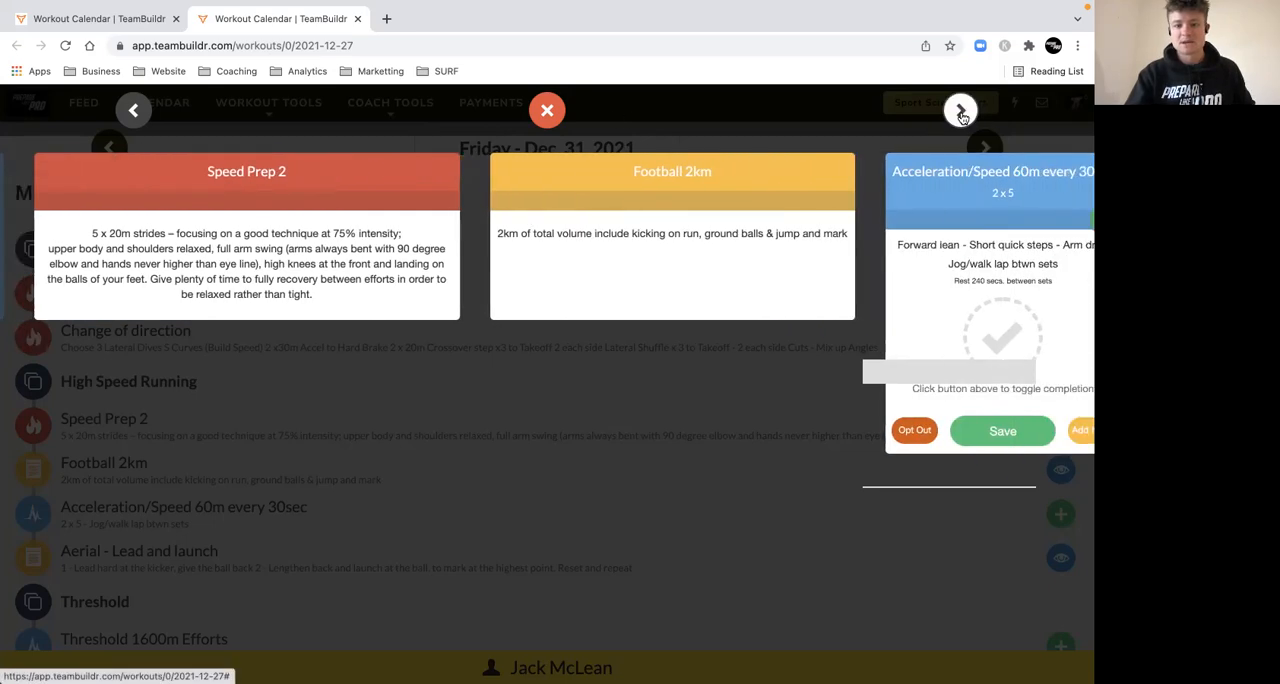
pyautogui.click(960, 110)
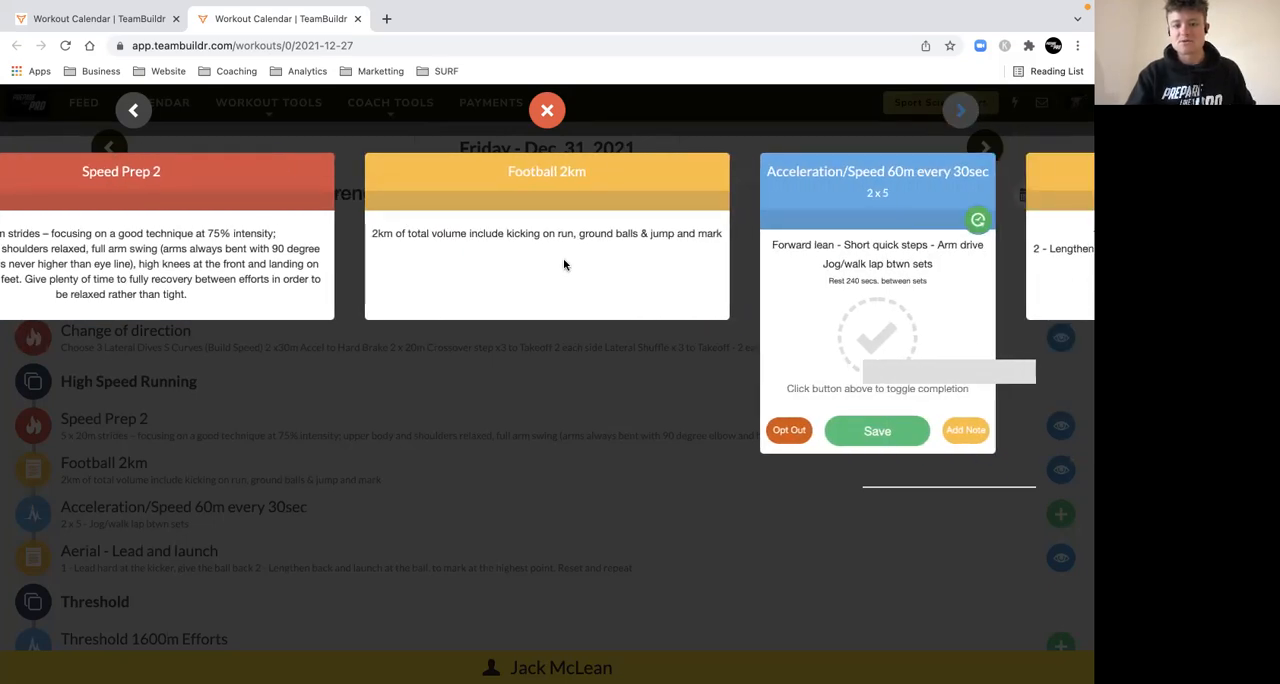
pyautogui.moveTo(558, 260)
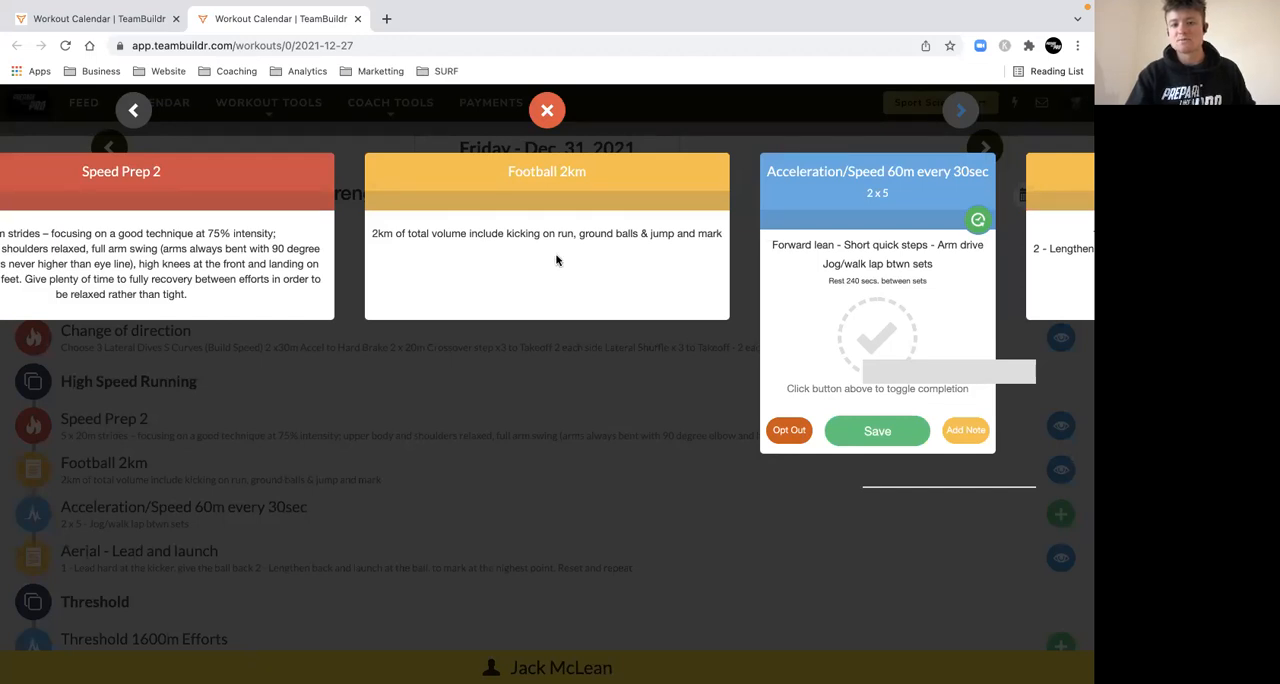
pyautogui.moveTo(612, 258)
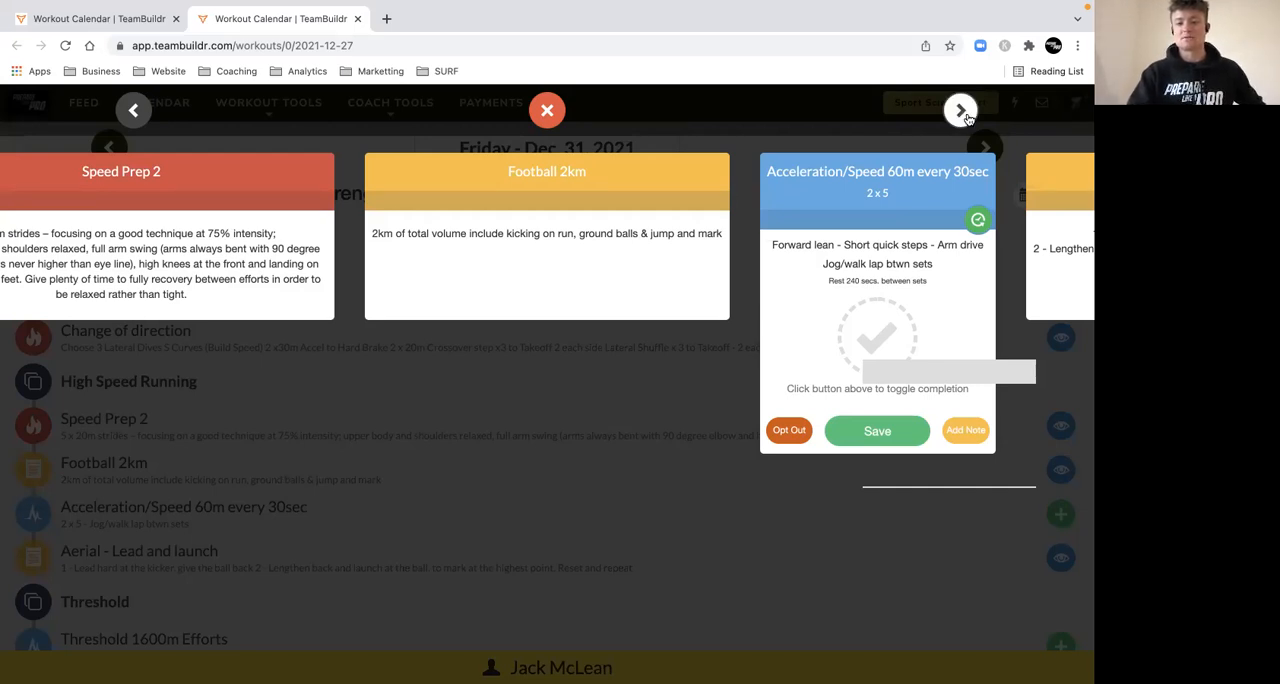
# Advance past Aerial - Lead and launch to the Threshold section card.
pyautogui.click(960, 110)
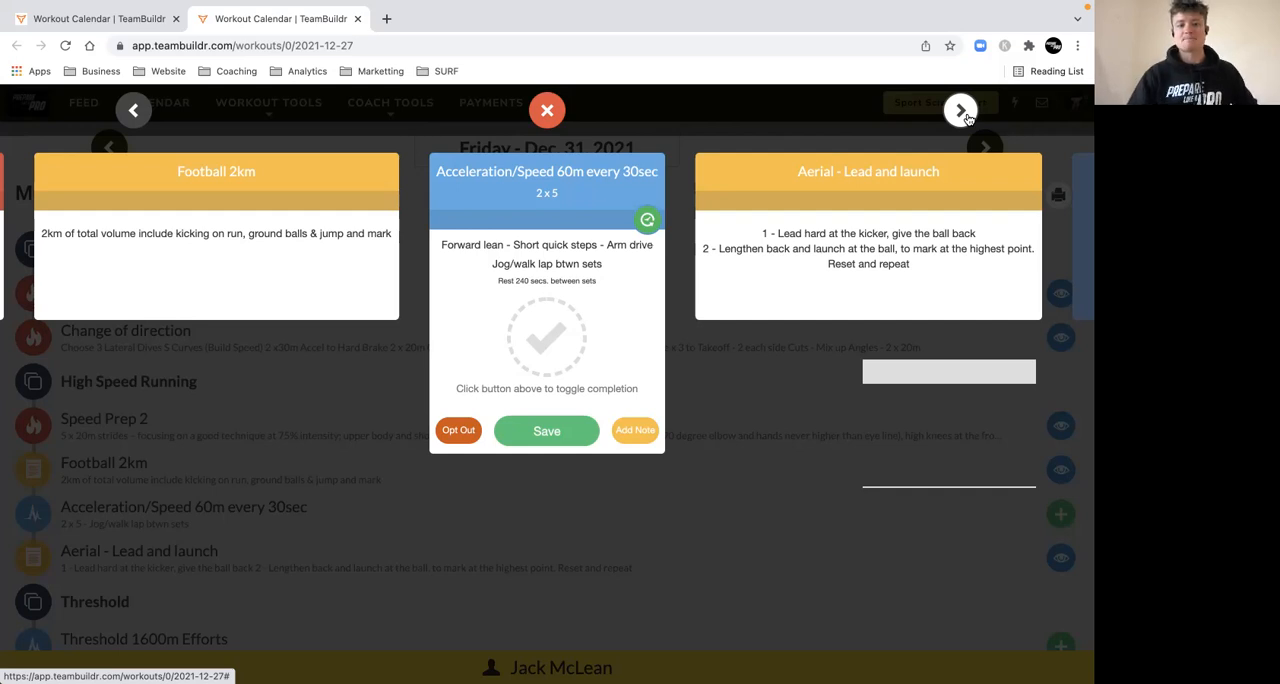
pyautogui.moveTo(620, 218)
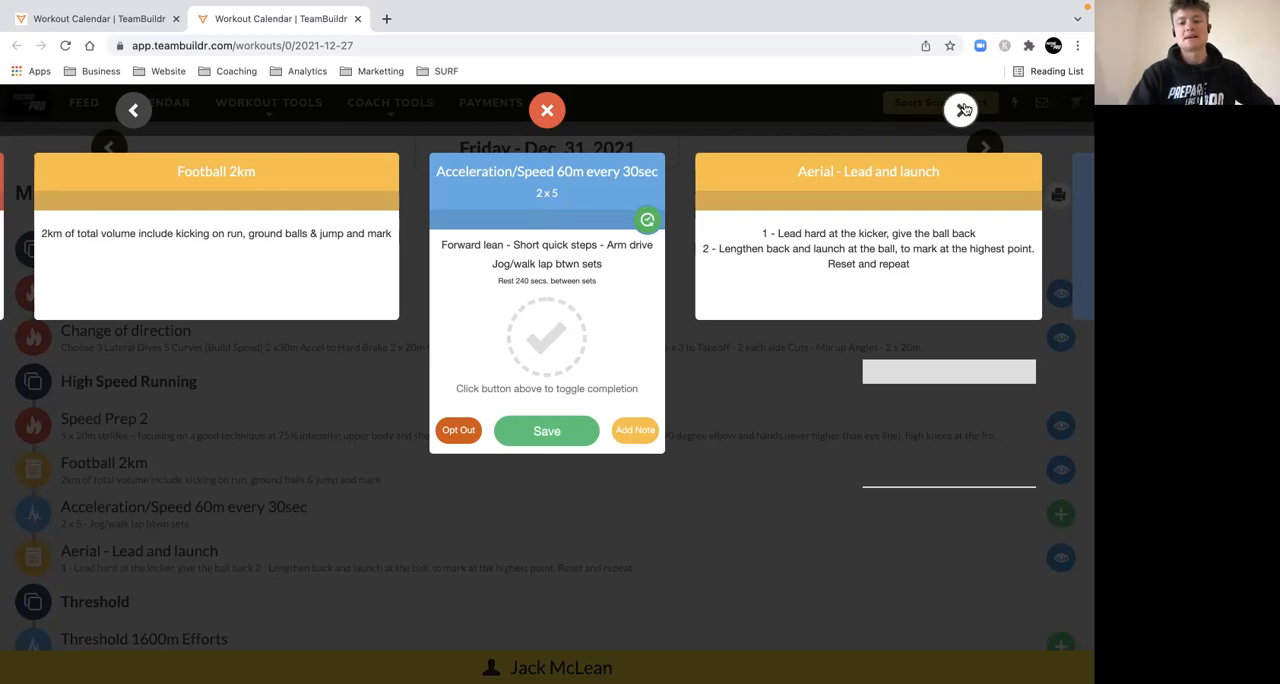
pyautogui.click(984, 148)
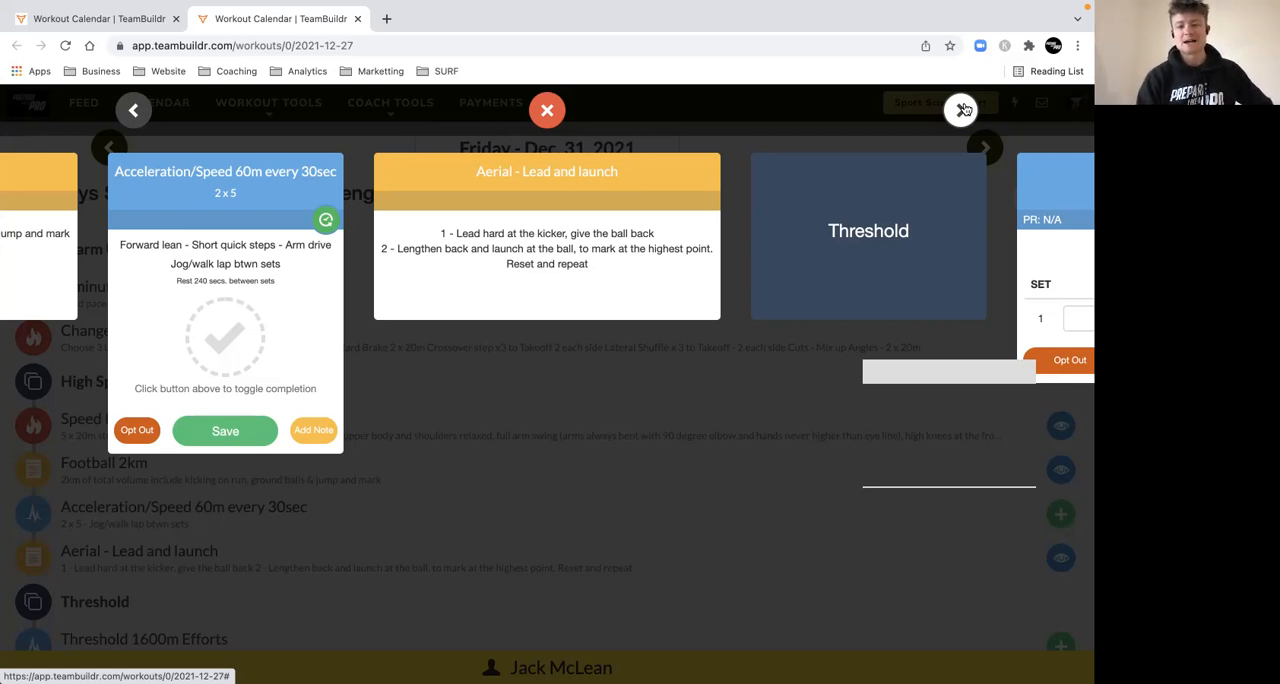
pyautogui.moveTo(960, 110)
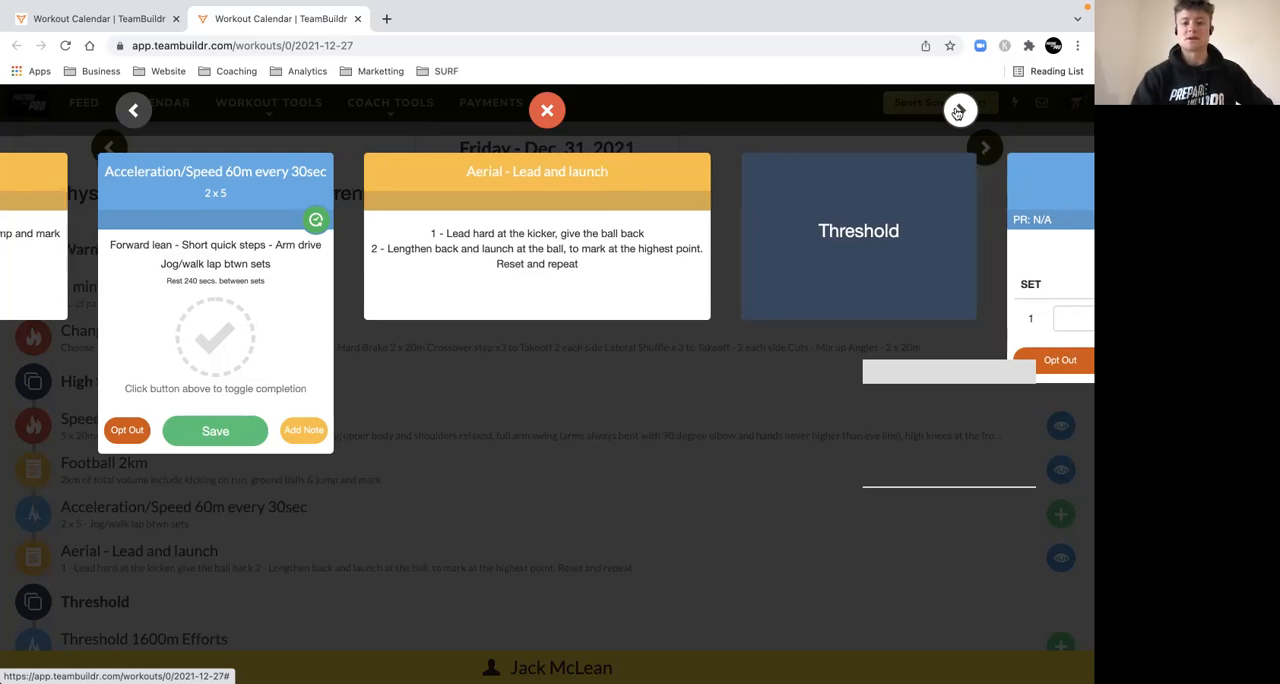
# Advance through Threshold 1600m Efforts, Threshold Running 200m and Threshold Running 1000m.
pyautogui.click(984, 148)
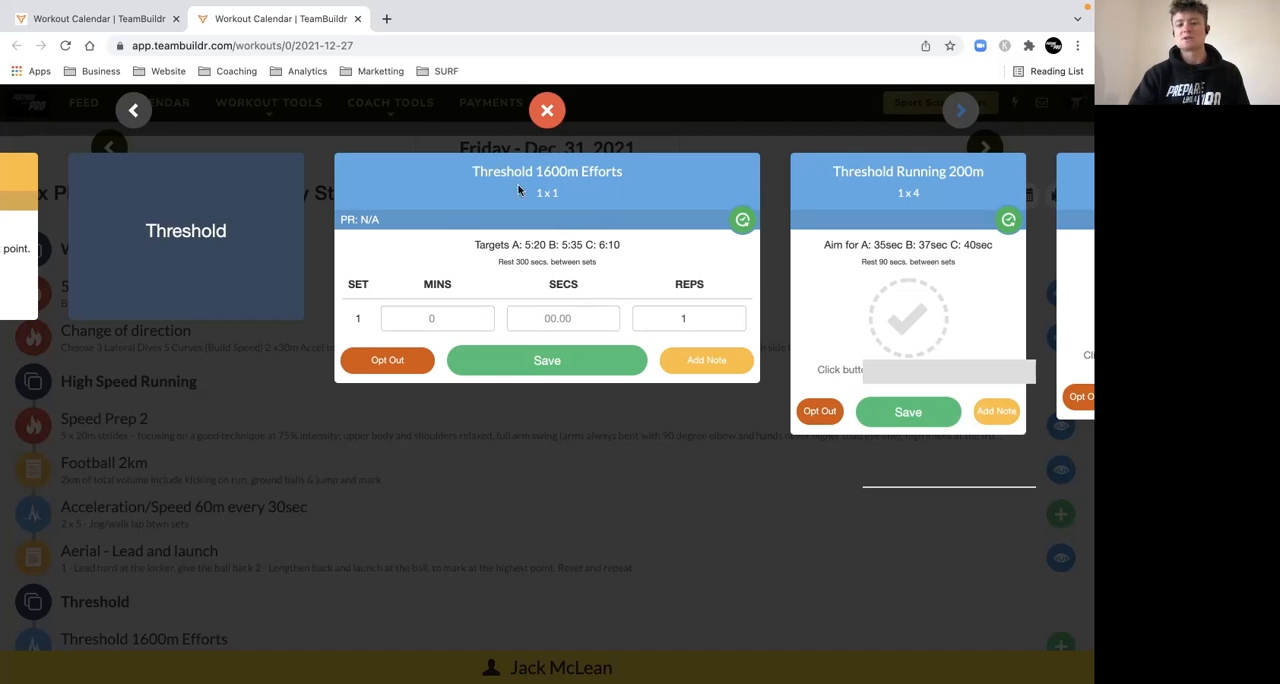
pyautogui.moveTo(624, 240)
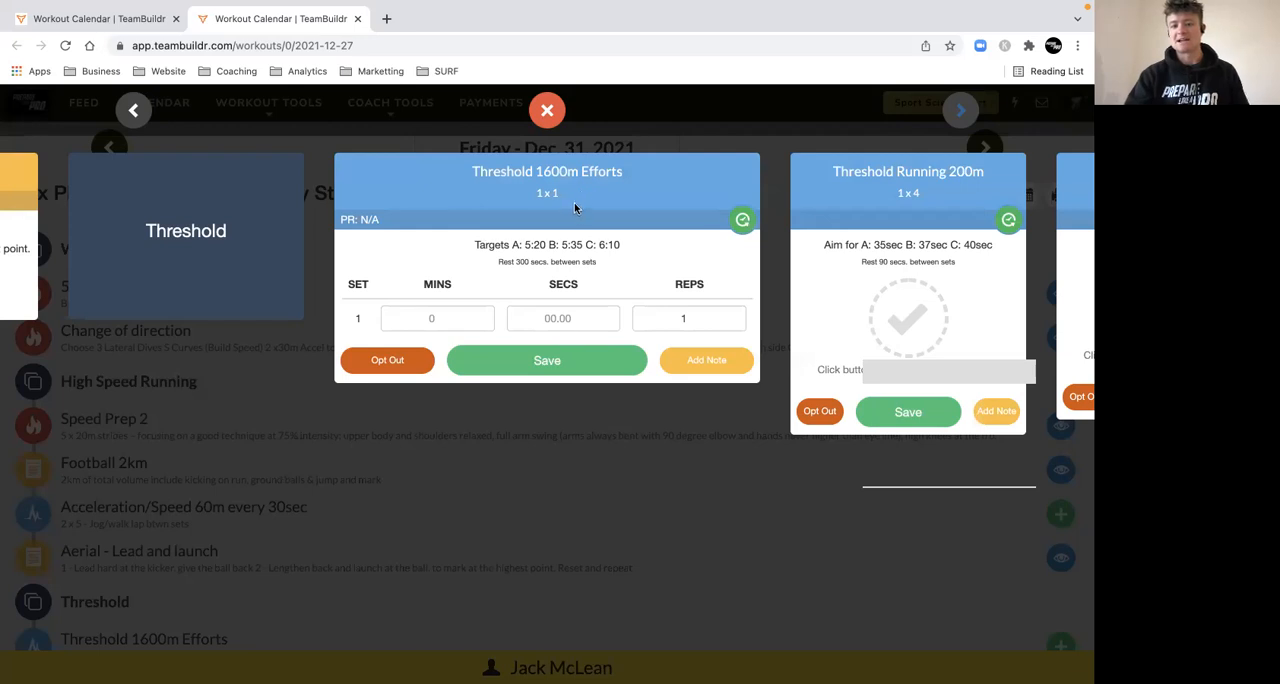
pyautogui.click(960, 110)
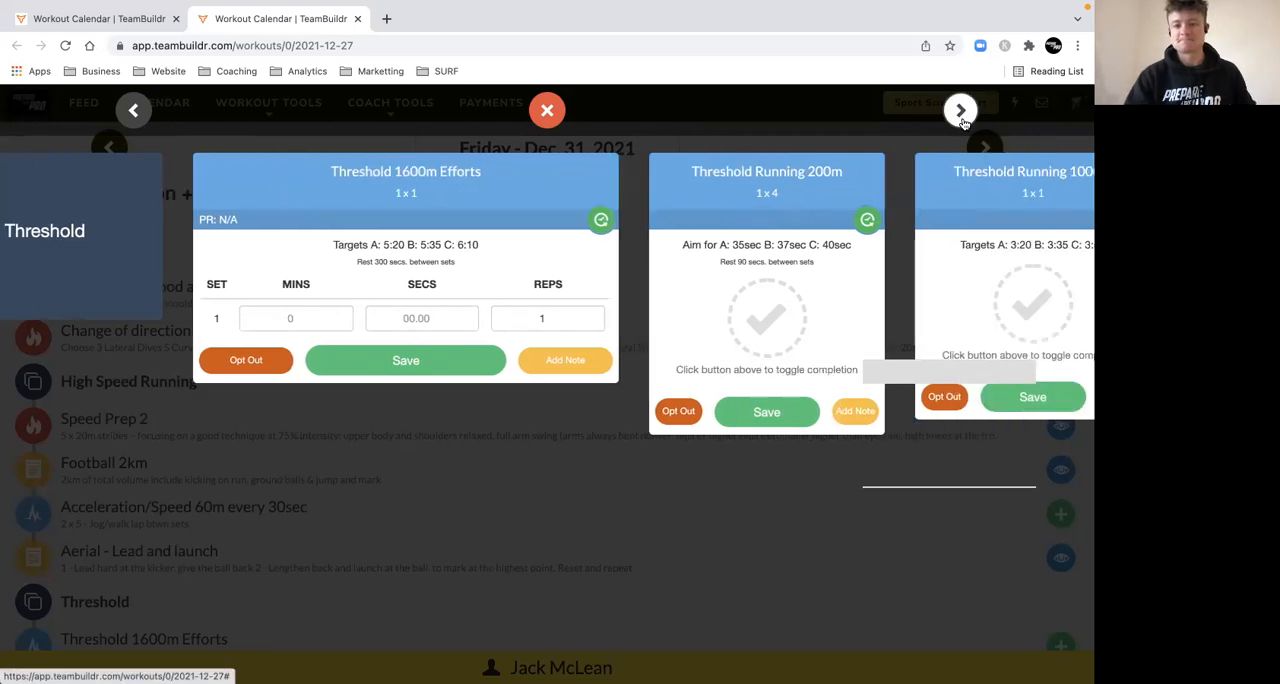
pyautogui.click(958, 110)
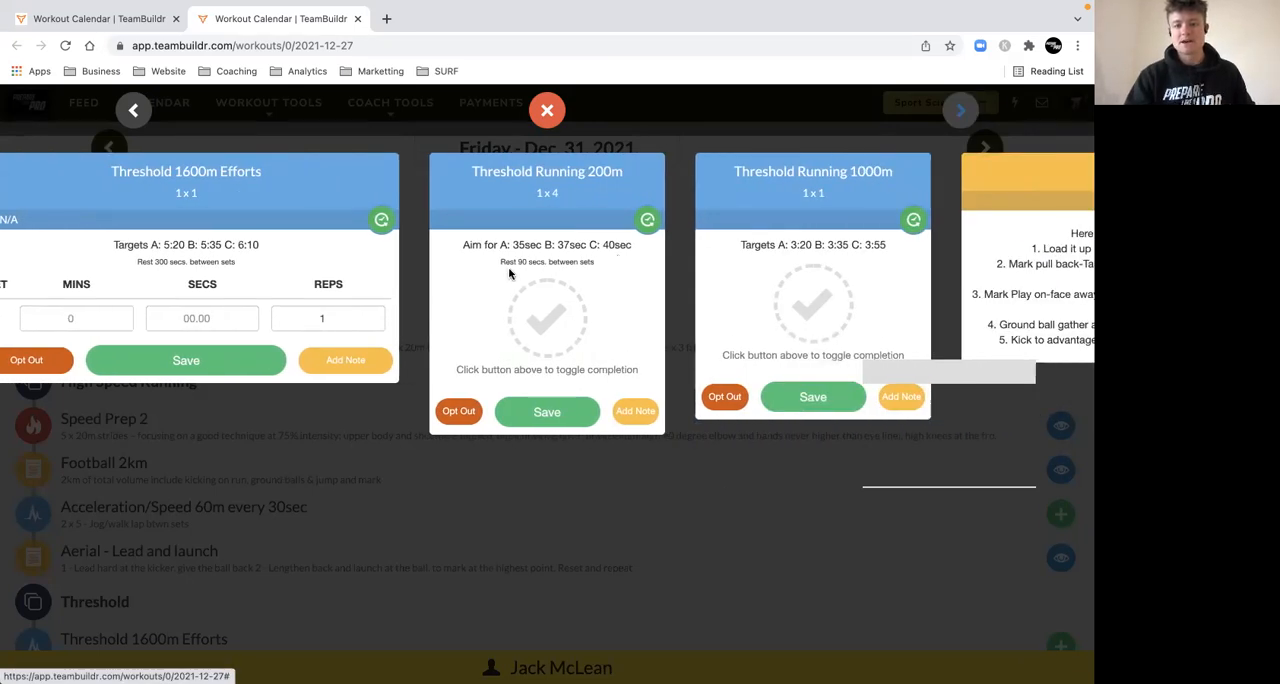
pyautogui.moveTo(544, 196)
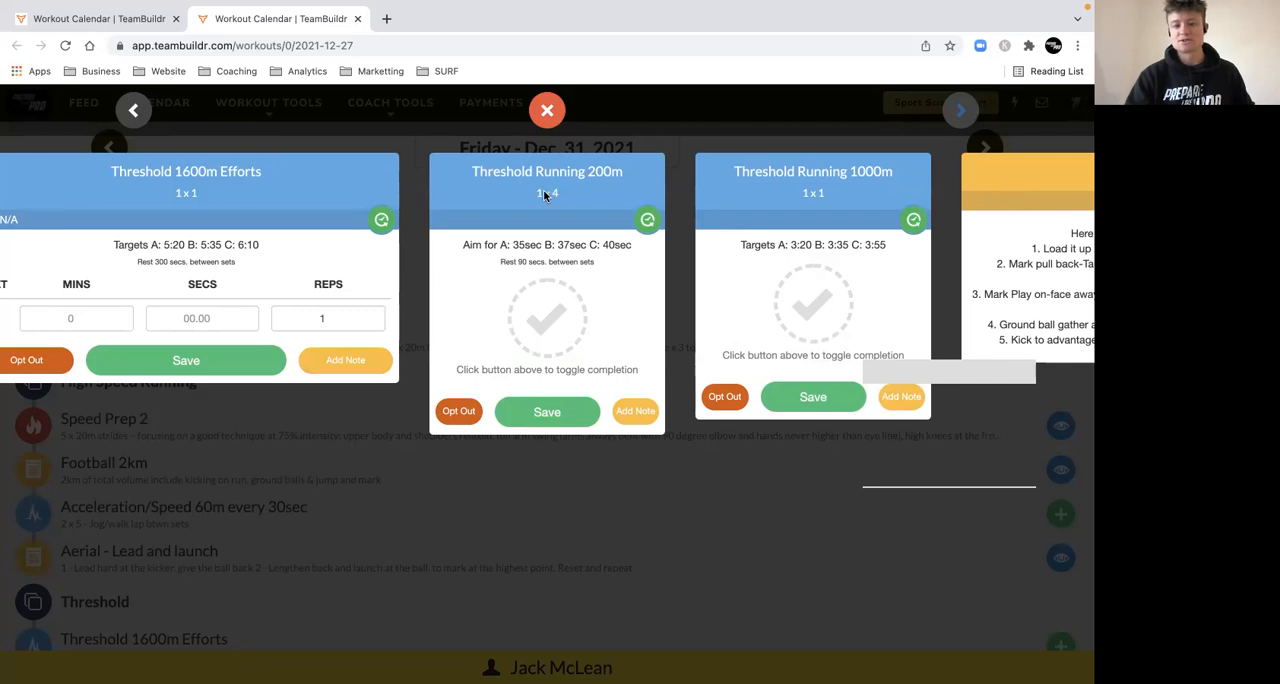
pyautogui.moveTo(532, 250)
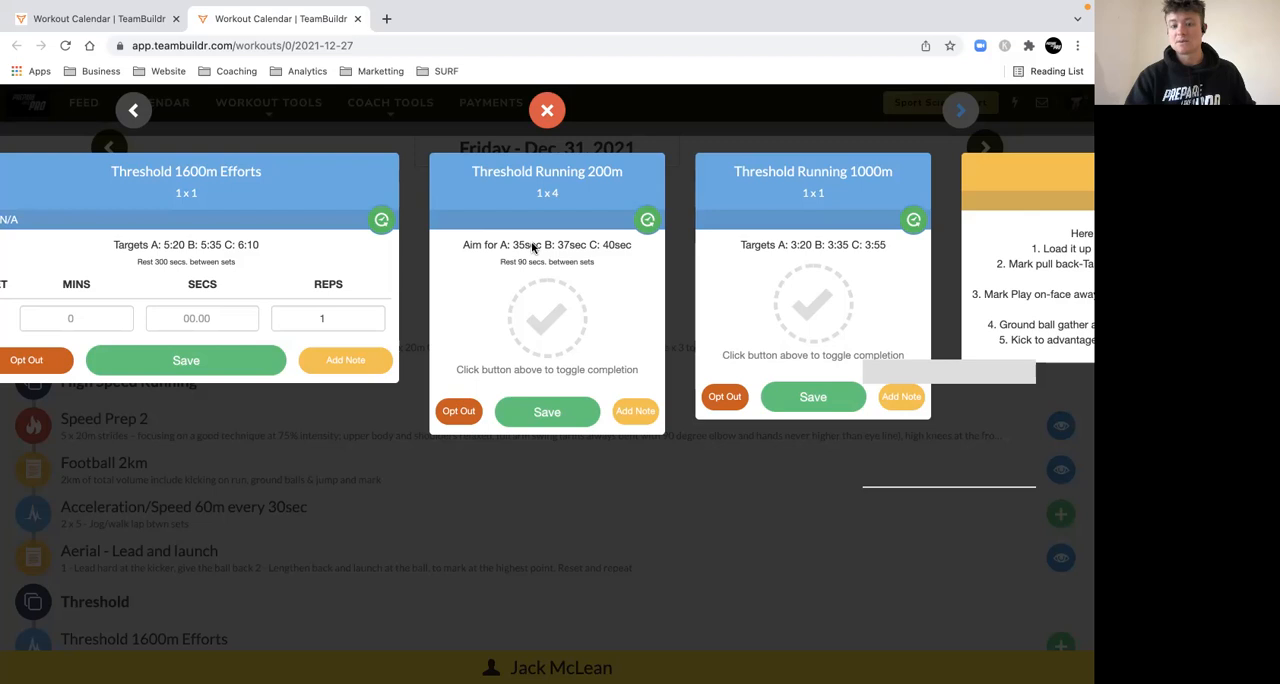
pyautogui.moveTo(504, 190)
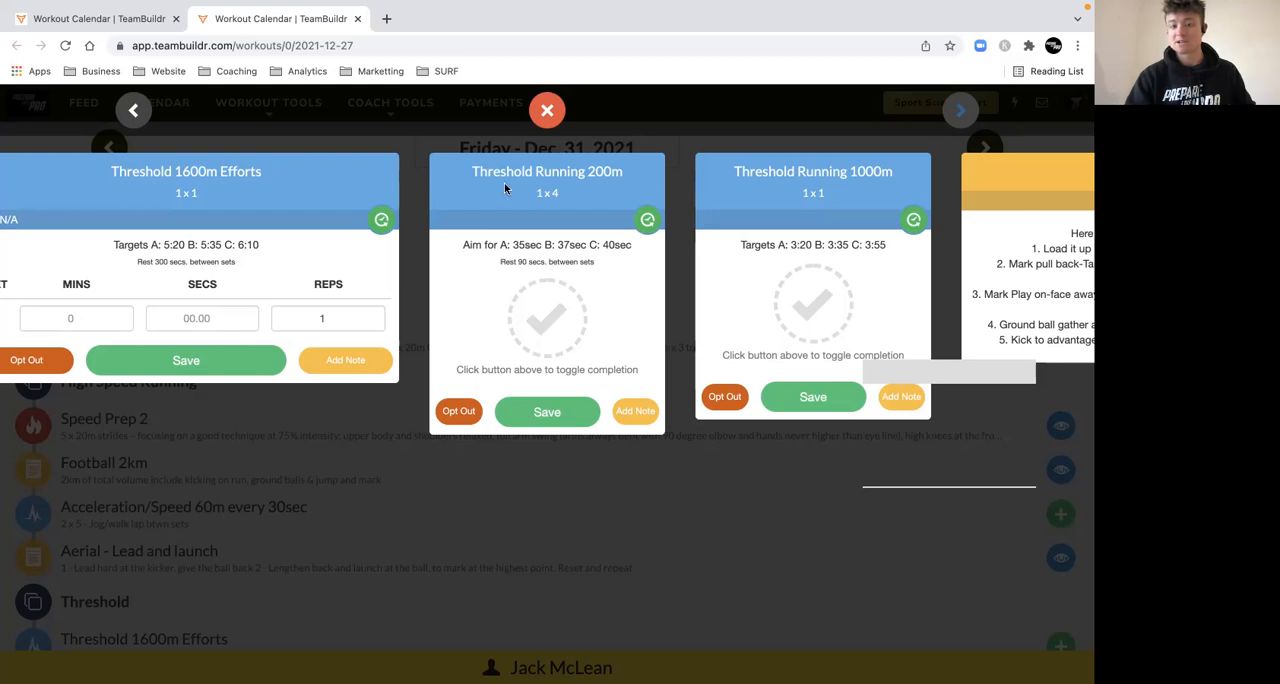
pyautogui.moveTo(836, 212)
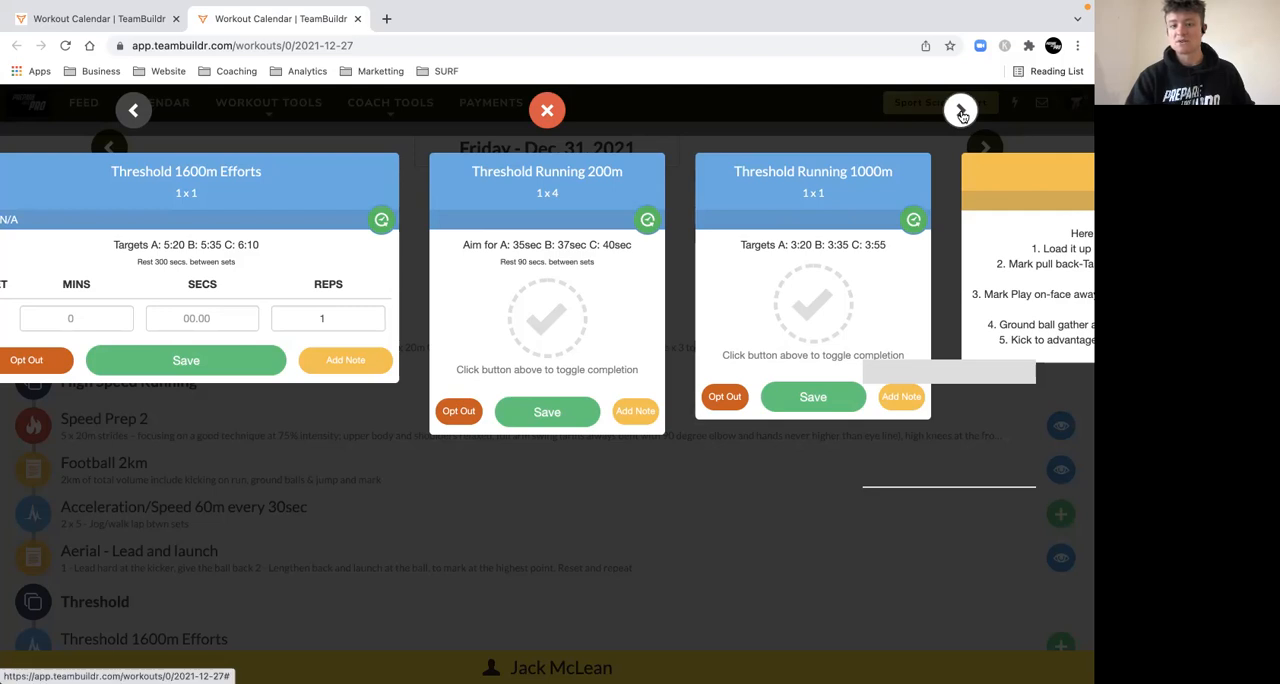
# Advance the carousel to the Field Kicking card of suggested kicks.
pyautogui.click(960, 110)
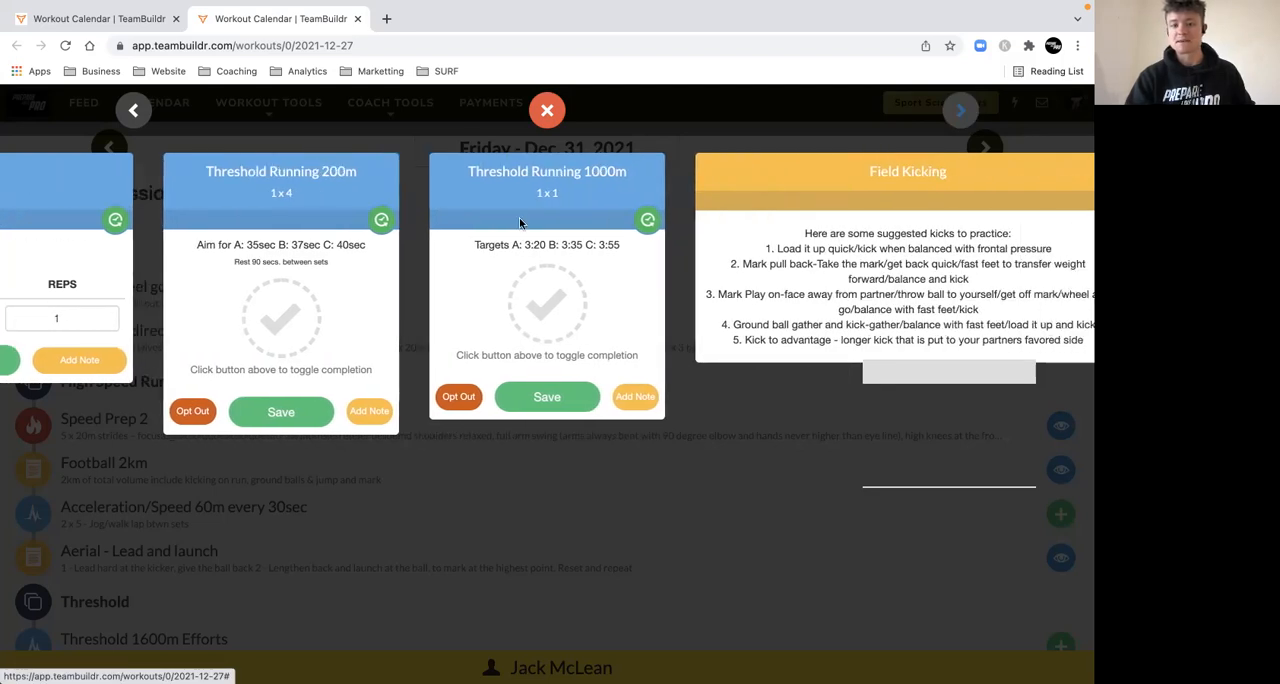
pyautogui.moveTo(504, 182)
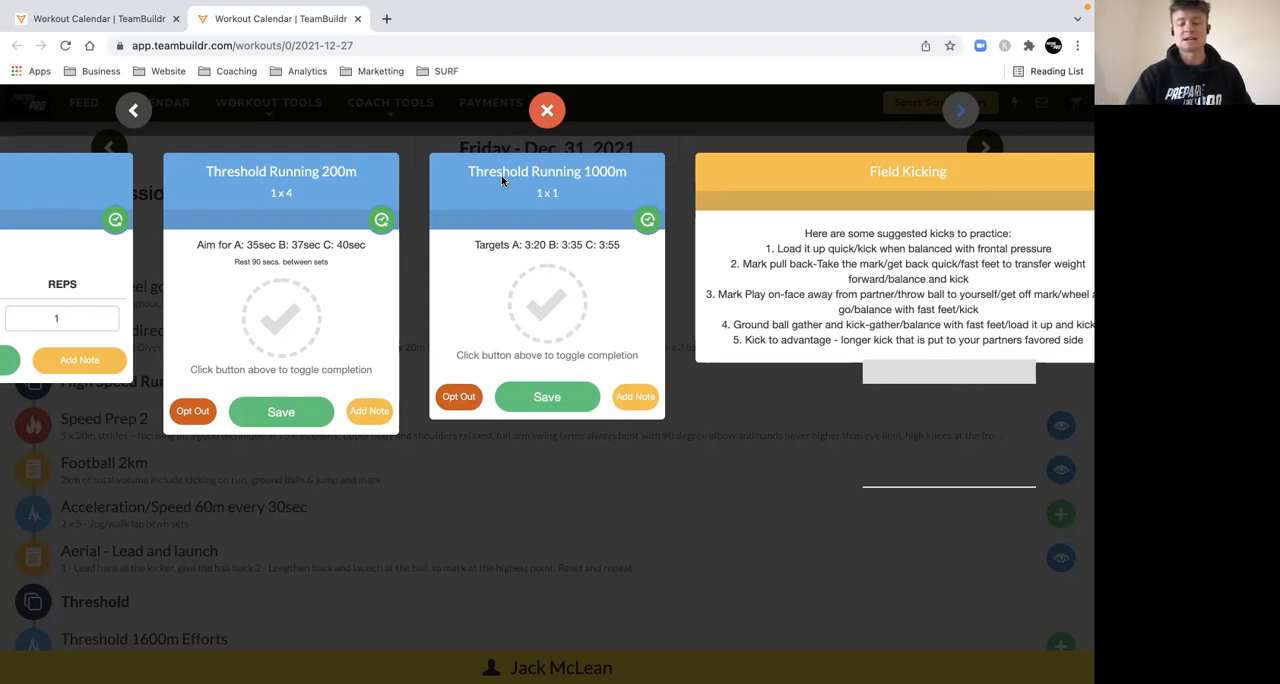
pyautogui.moveTo(520, 226)
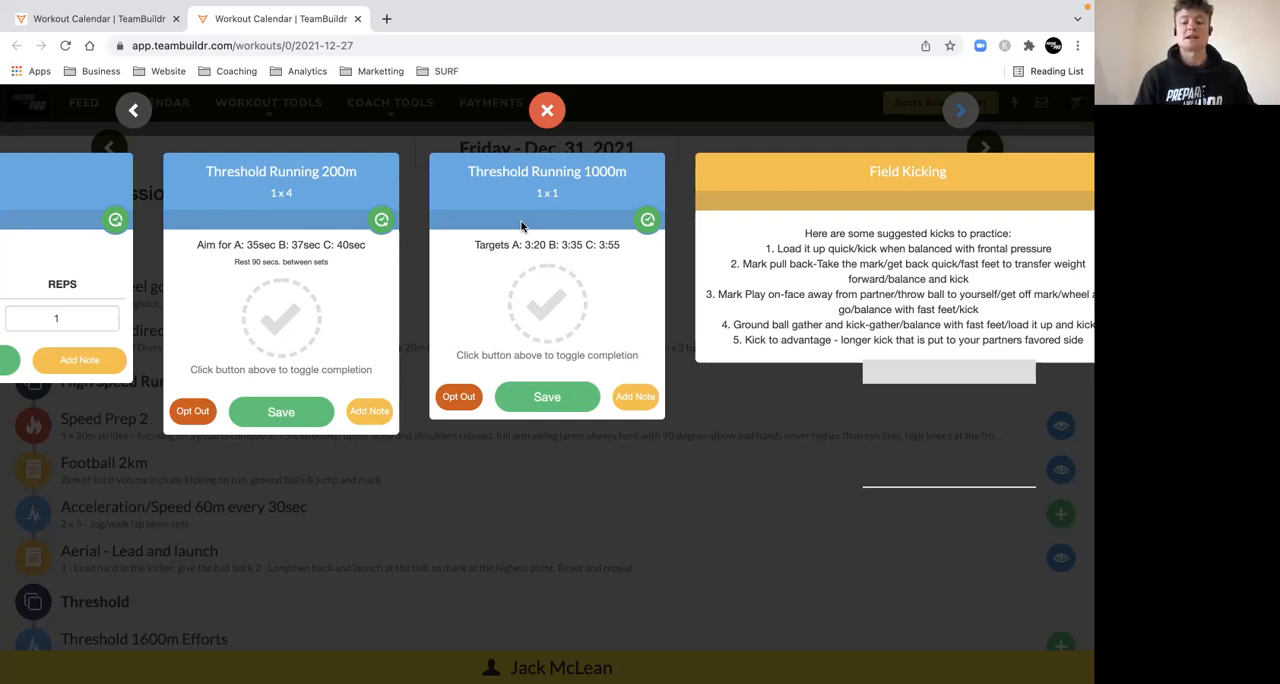
pyautogui.click(960, 110)
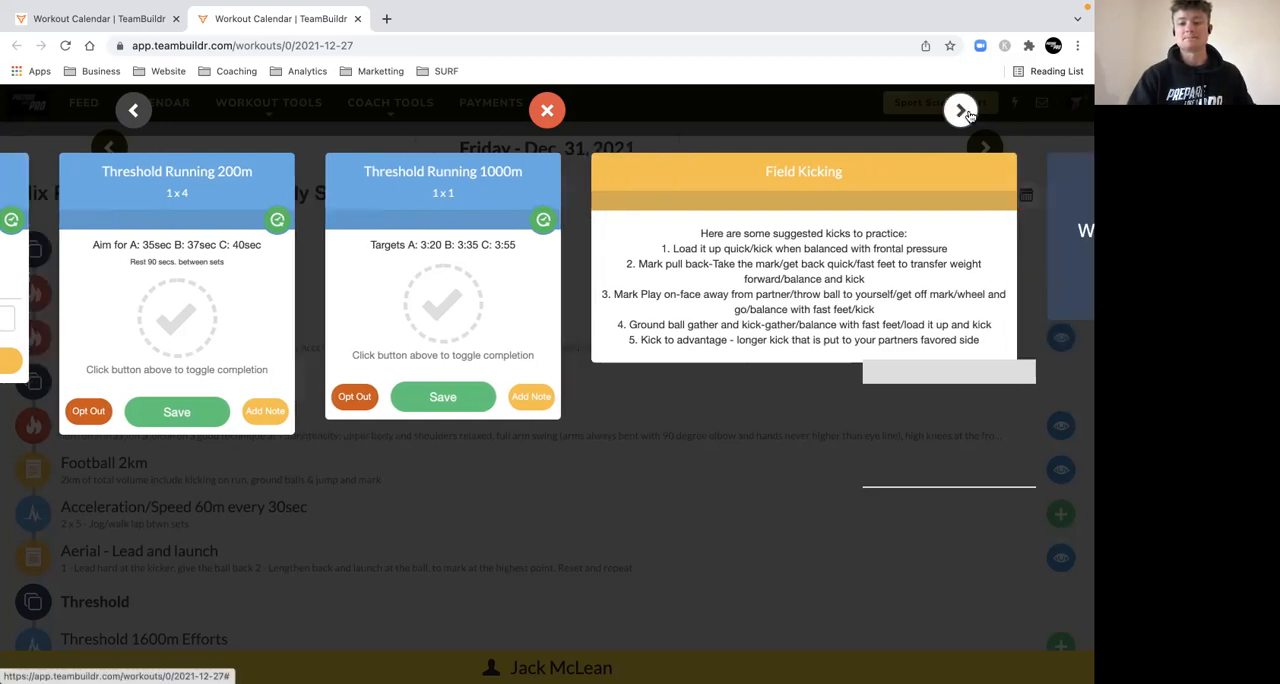
# Reach the Whole Body Strength card, then close the carousel back to the Dec. 31 workout list.
pyautogui.click(958, 110)
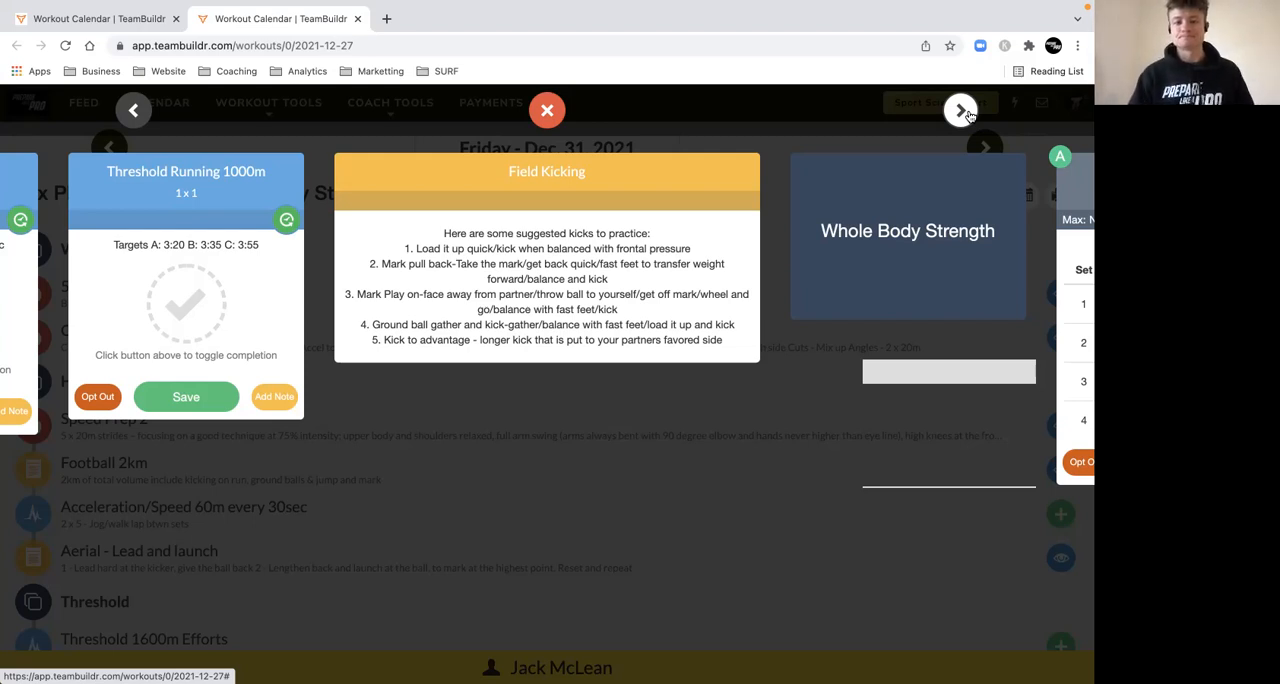
pyautogui.click(546, 110)
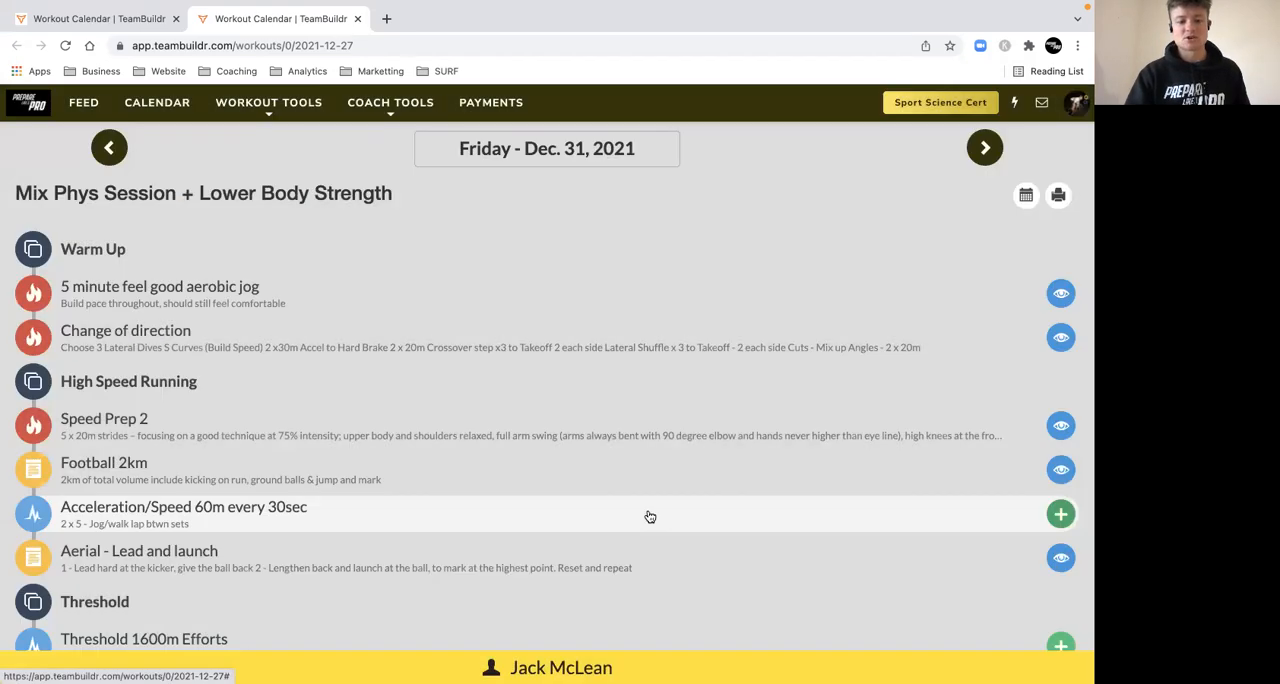